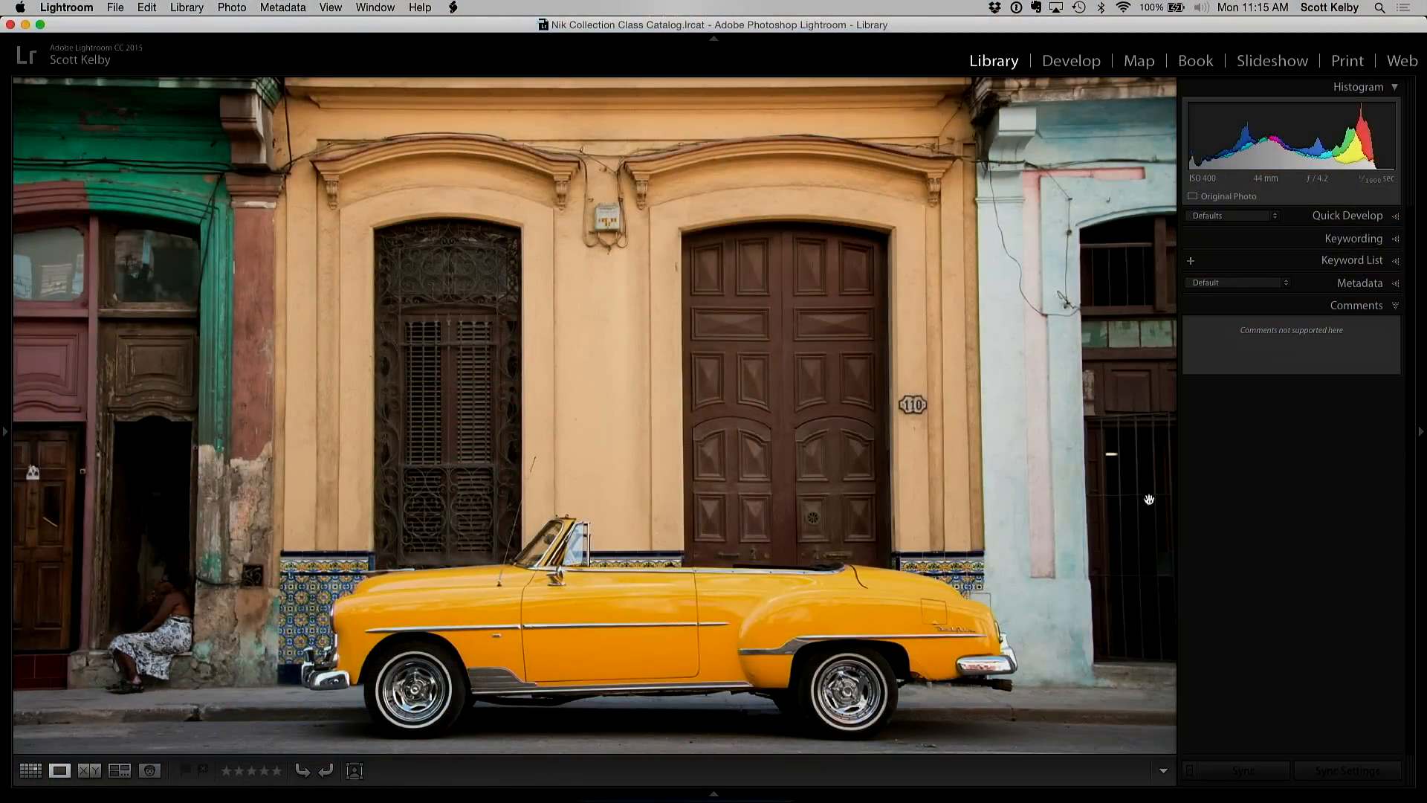
{"action": "mouse_move", "coordinate": [491, 286]}
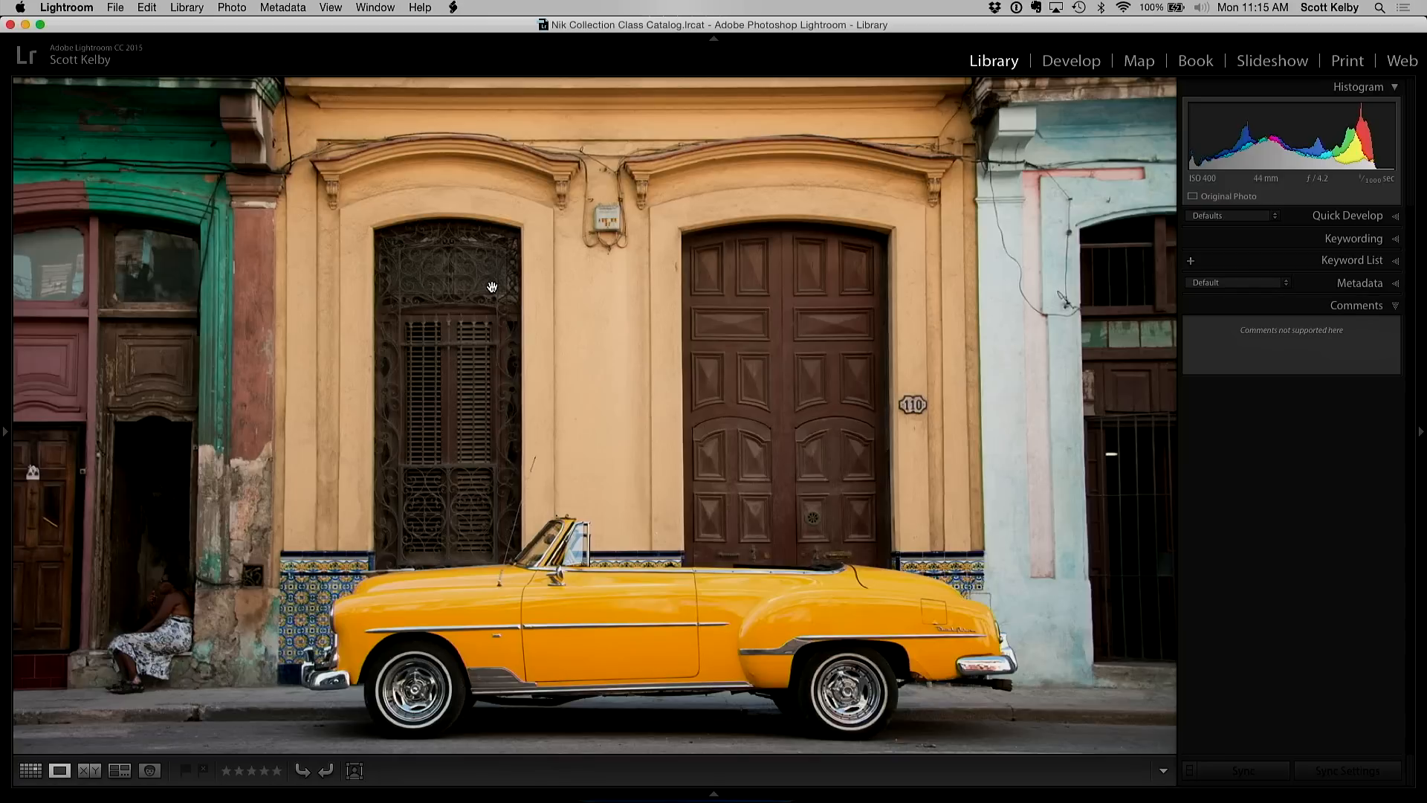
- Edit a copy of the yellow convertible photo in Color Efex Pro 4 with Lightroom adjustments
{"action": "left_click", "coordinate": [238, 7]}
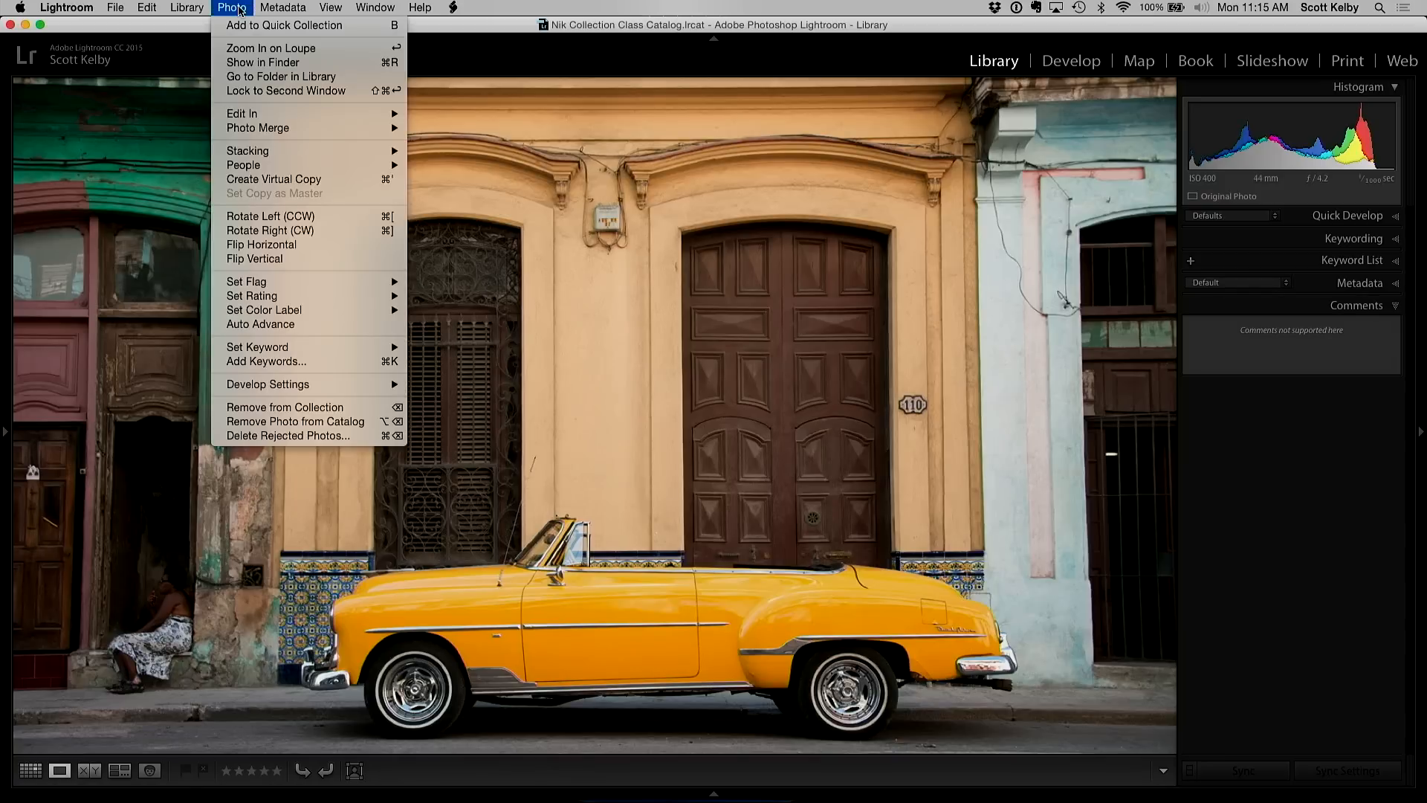
{"action": "mouse_move", "coordinate": [240, 113]}
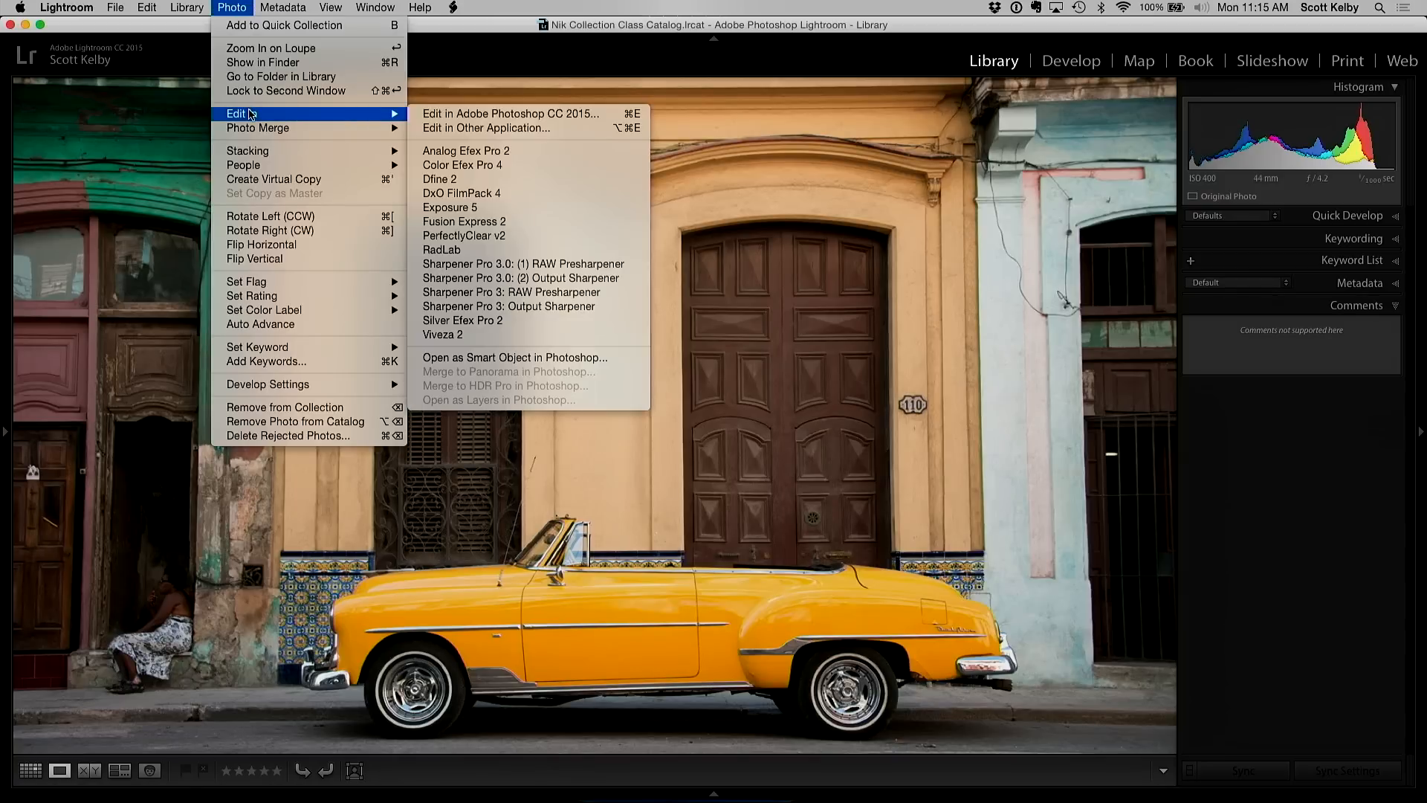
{"action": "mouse_move", "coordinate": [510, 169]}
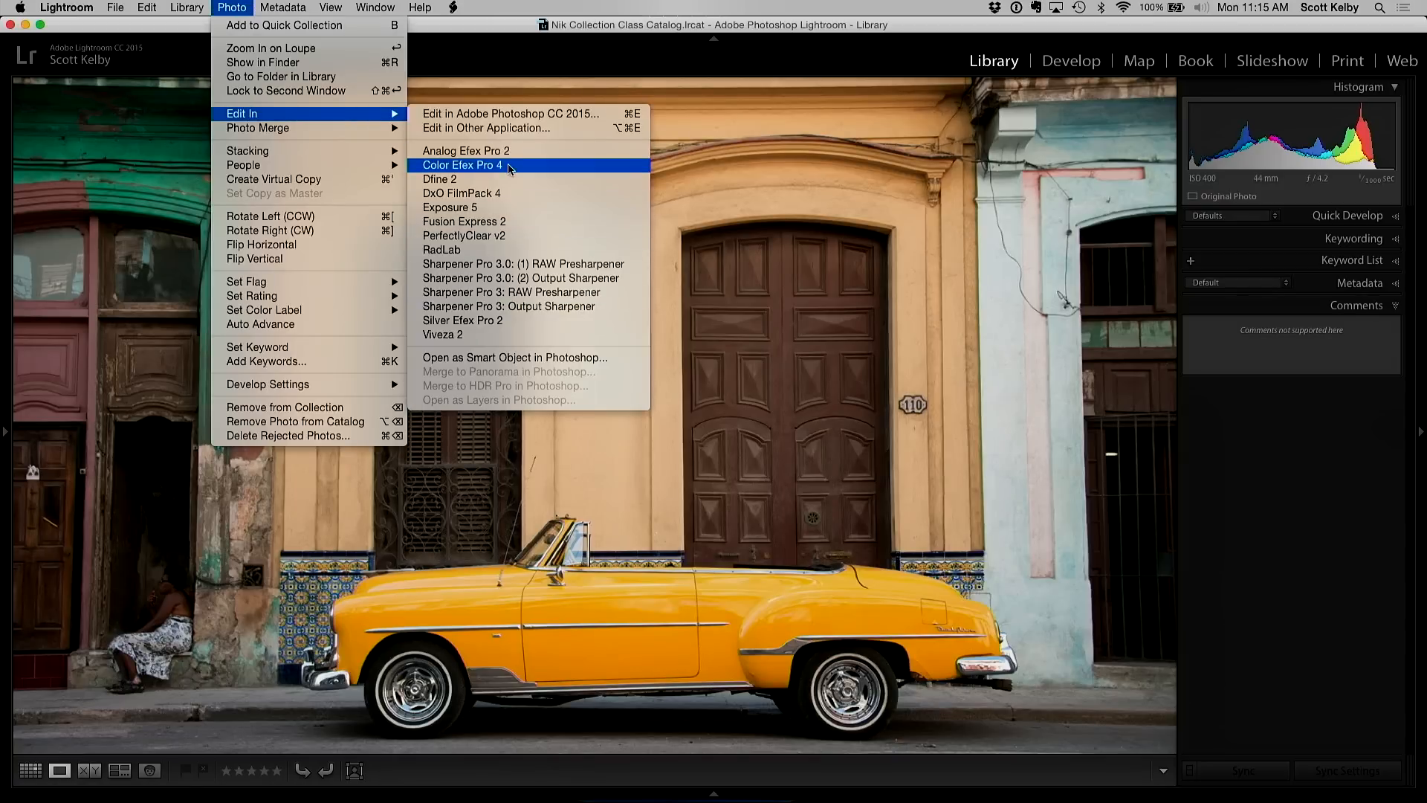
{"action": "left_click", "coordinate": [462, 165]}
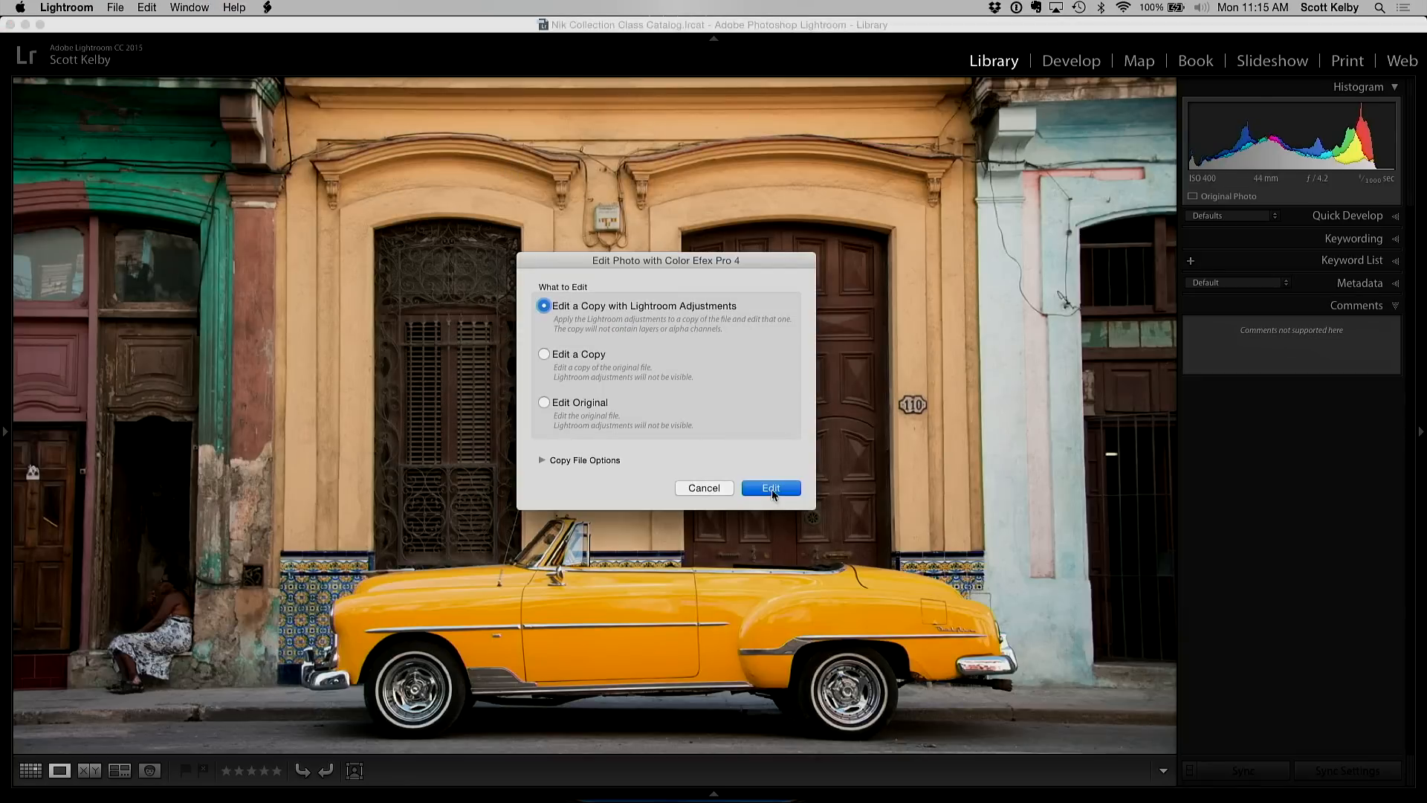
{"action": "left_click", "coordinate": [771, 488]}
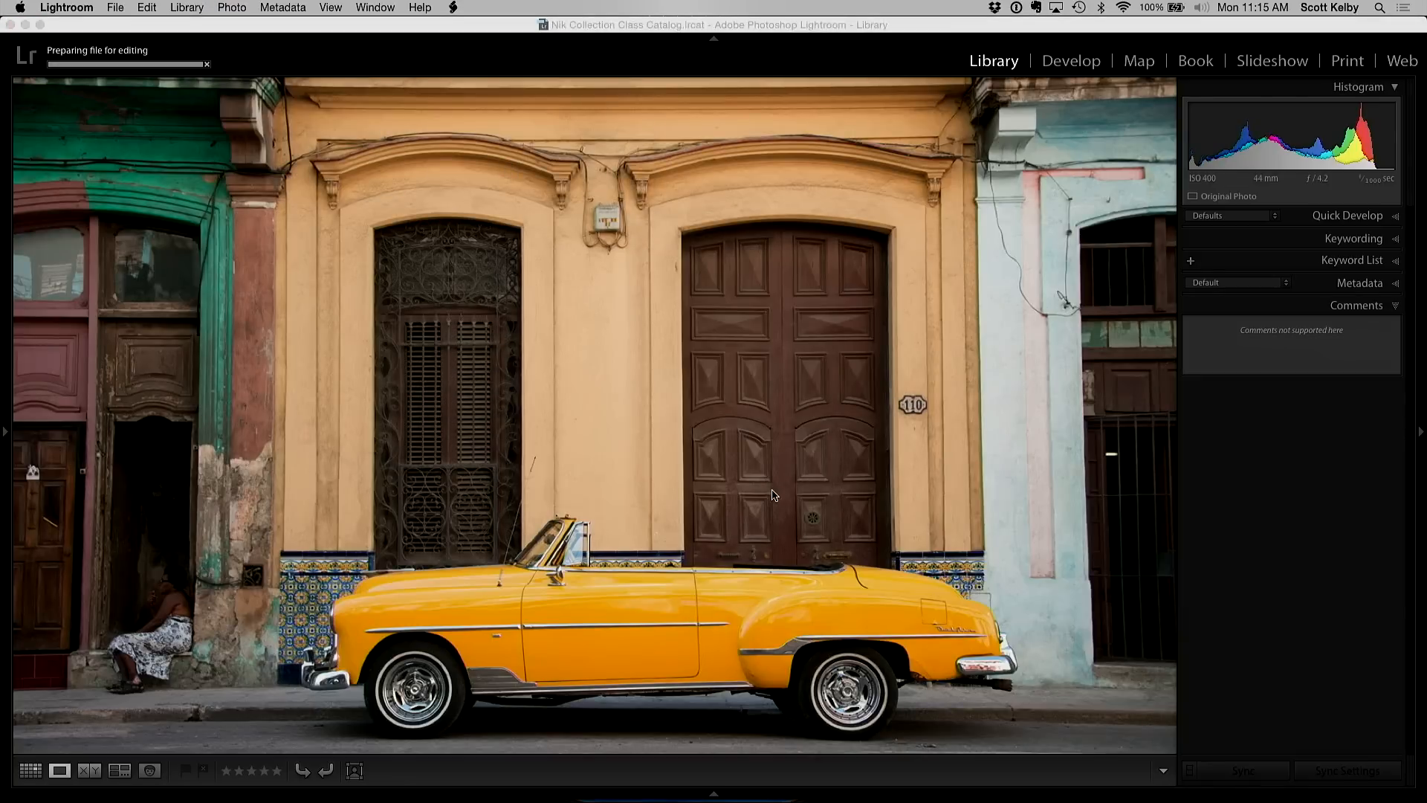